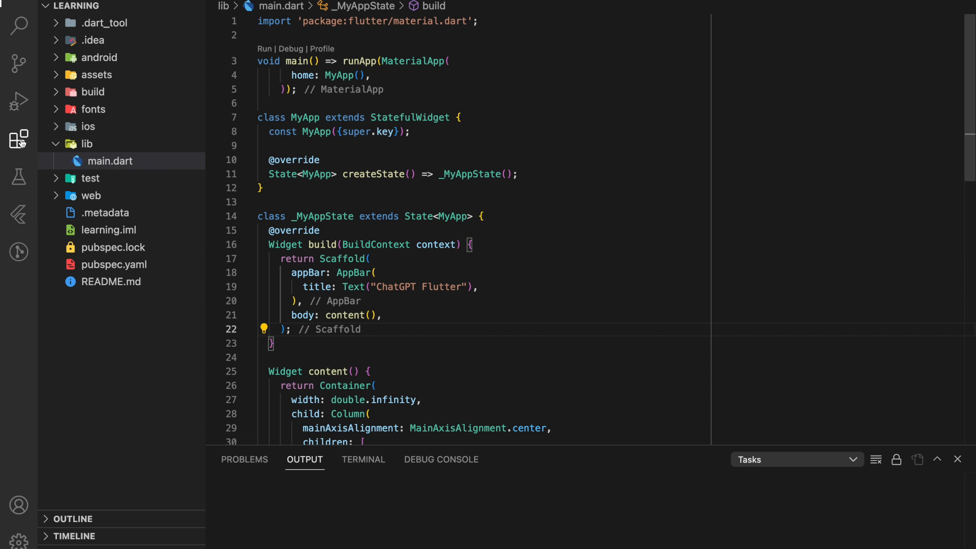
Search extensions for 'material icon' and show the Material Icon Theme details page
click(18, 139)
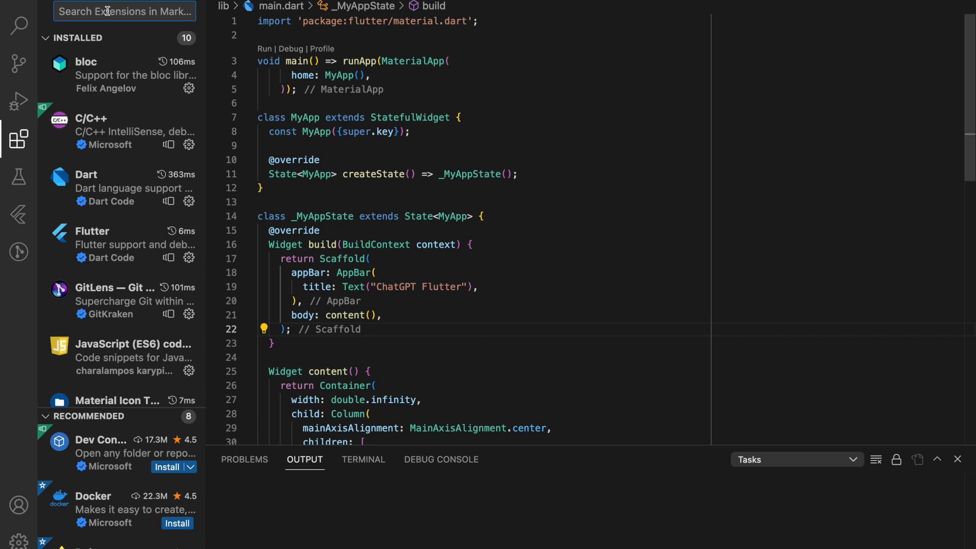
text(material ico)
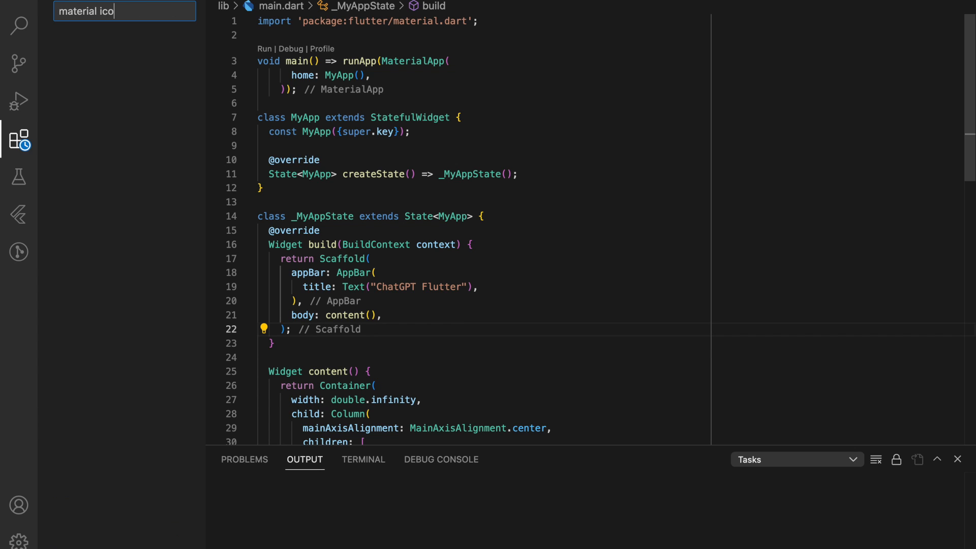
text(n)
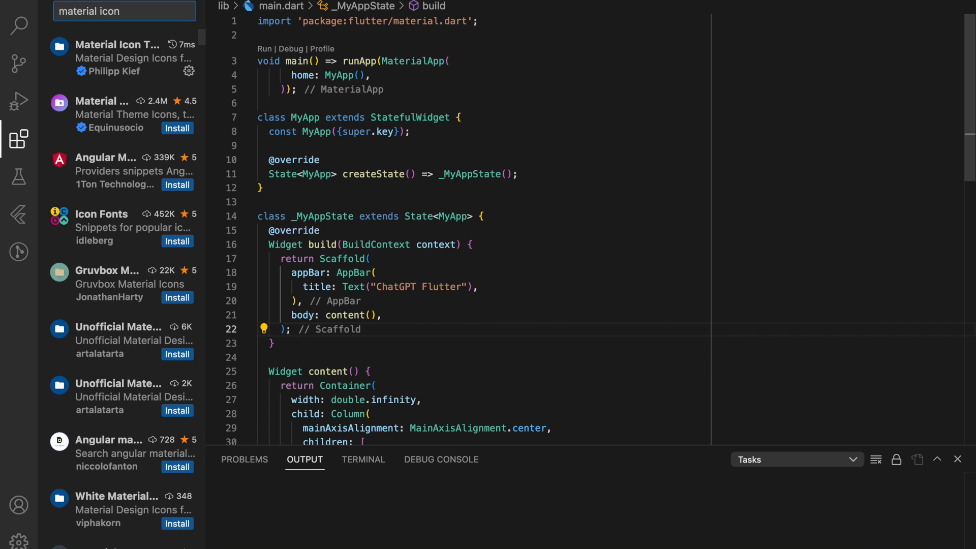
click(117, 57)
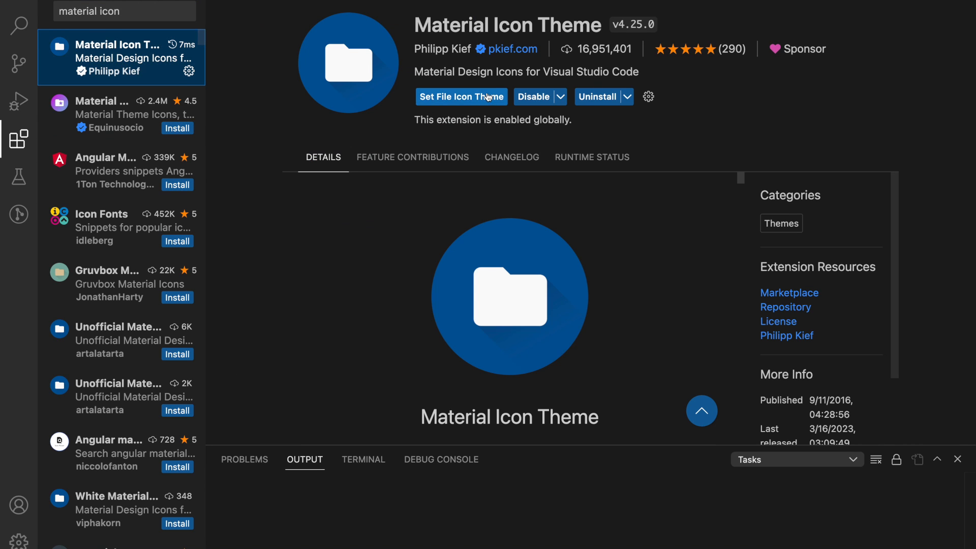
mouse_move(459, 62)
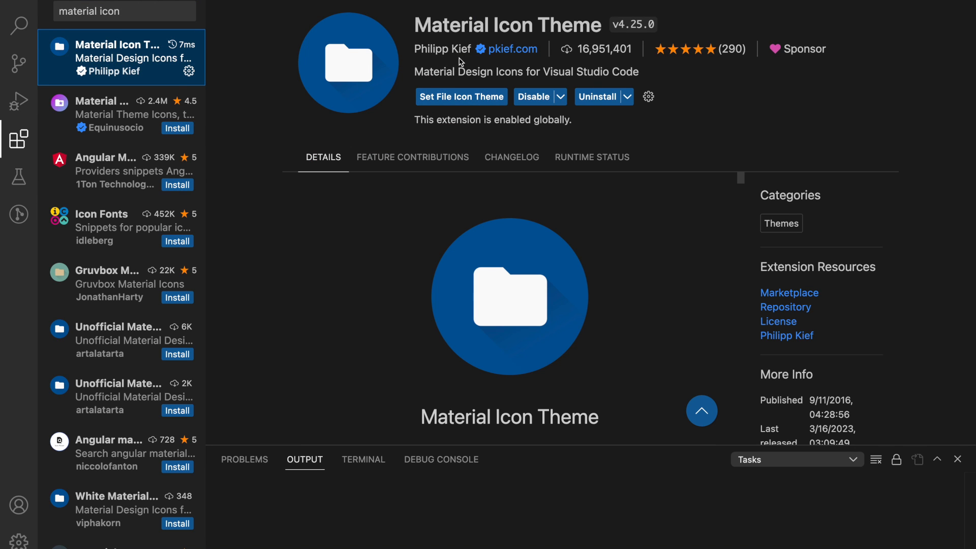
mouse_move(620, 112)
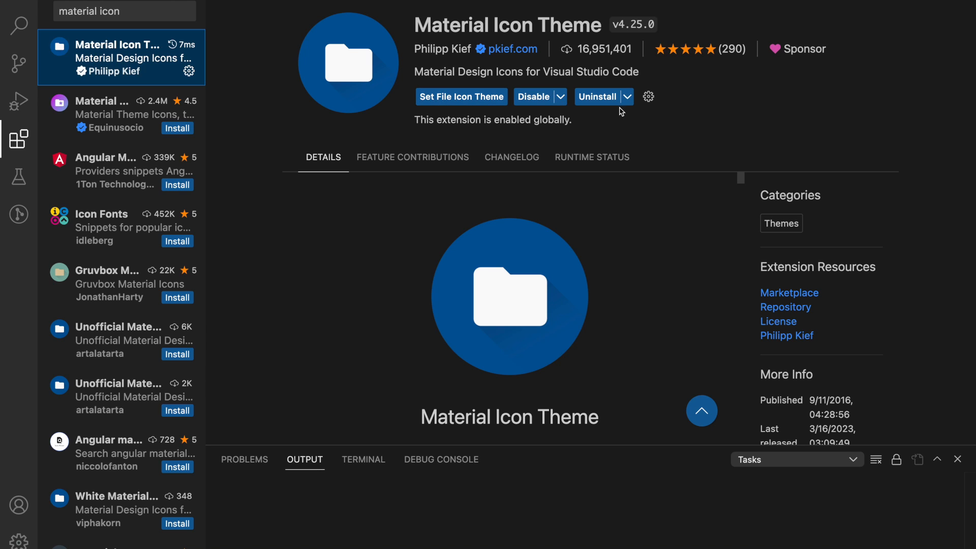
mouse_move(608, 115)
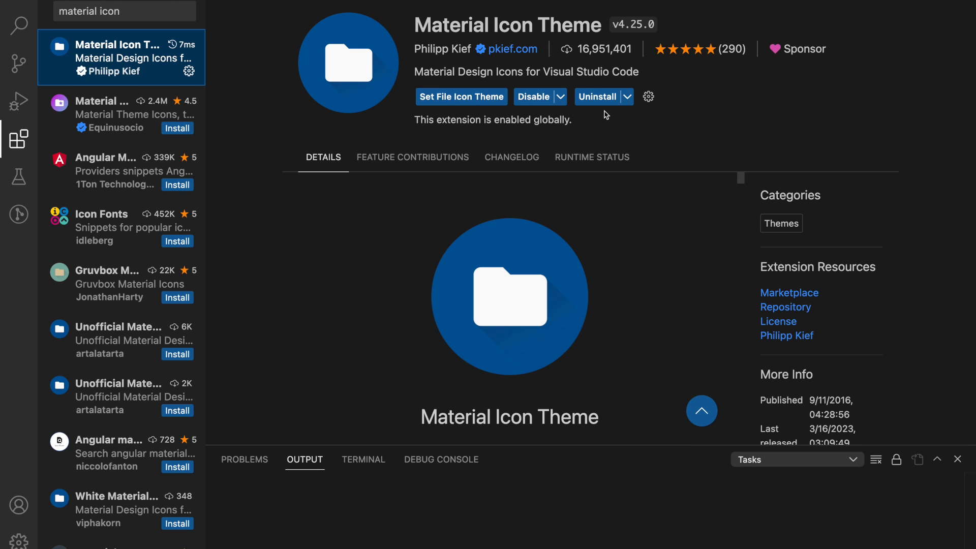
mouse_move(597, 116)
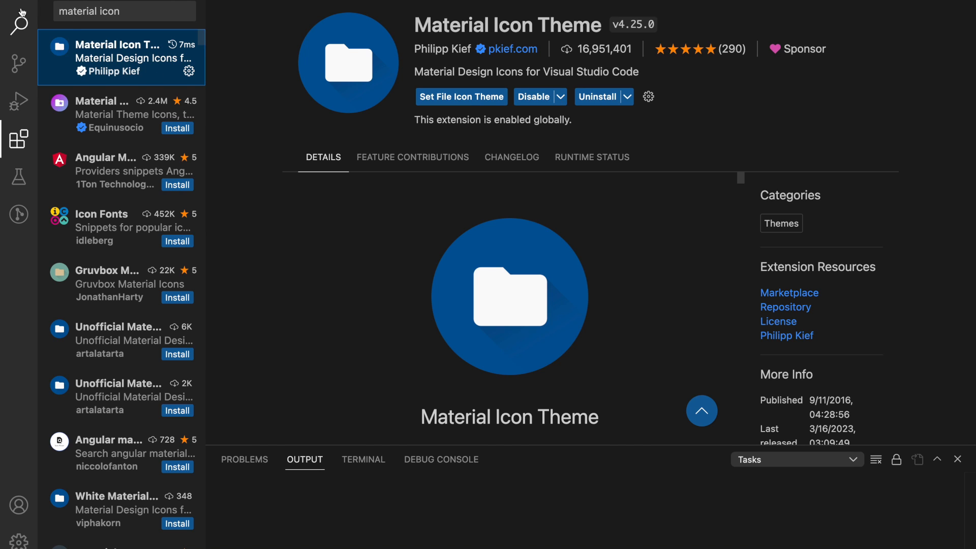
Create sample.dart, sample.js and sample.ts in lib, each showing its themed file icon
click(18, 24)
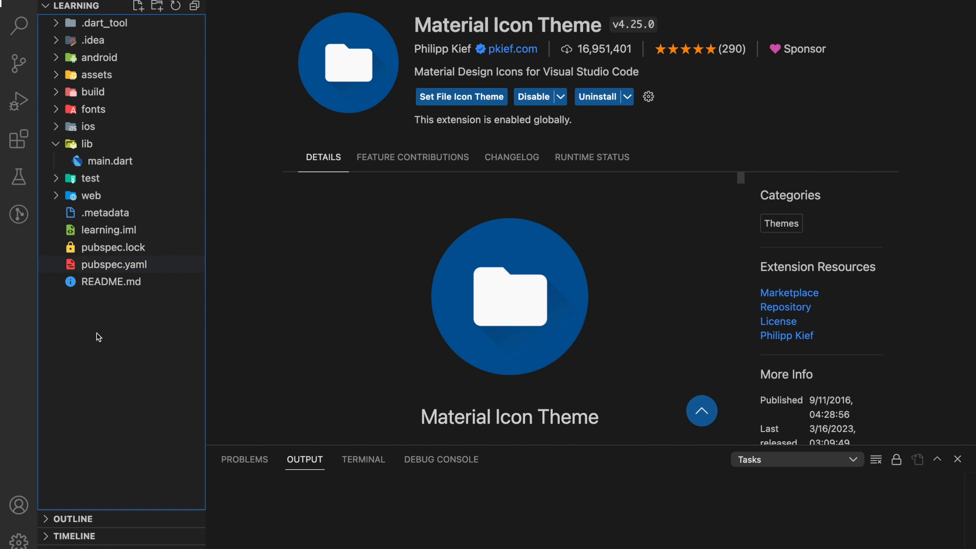
click(87, 144)
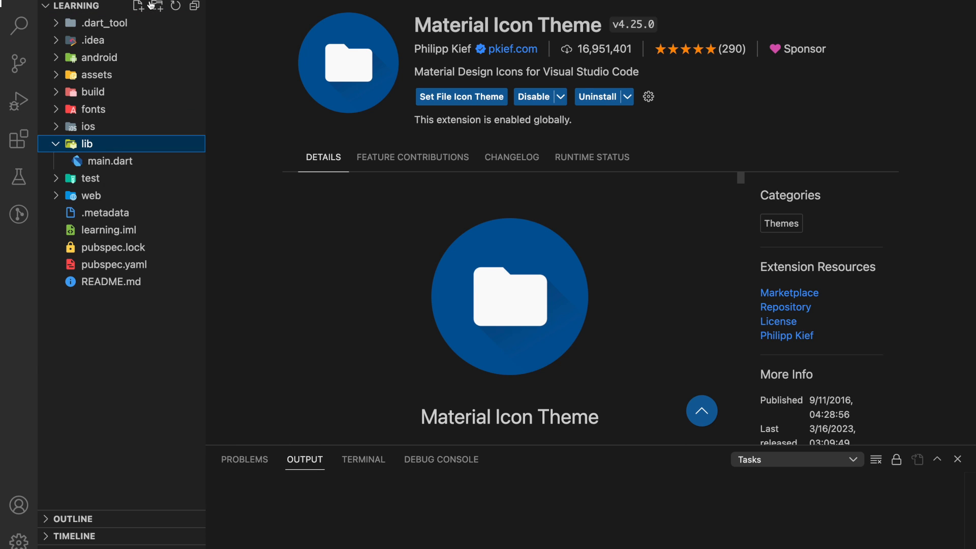
text(sample.dart)
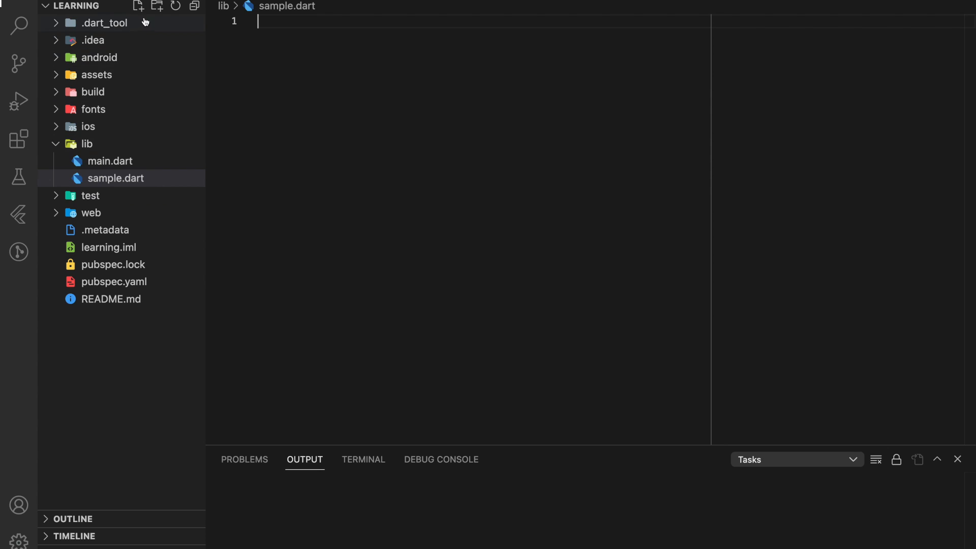
click(138, 6)
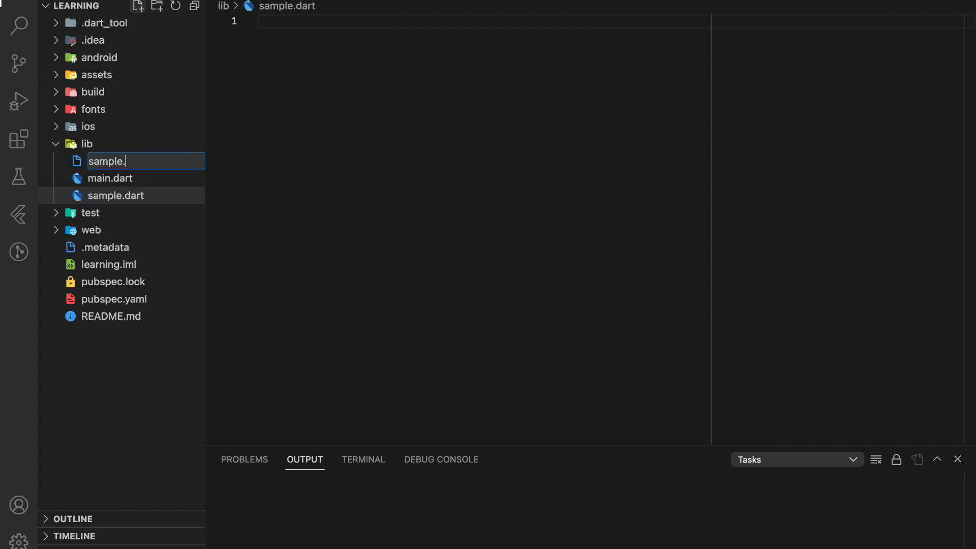
text(js)
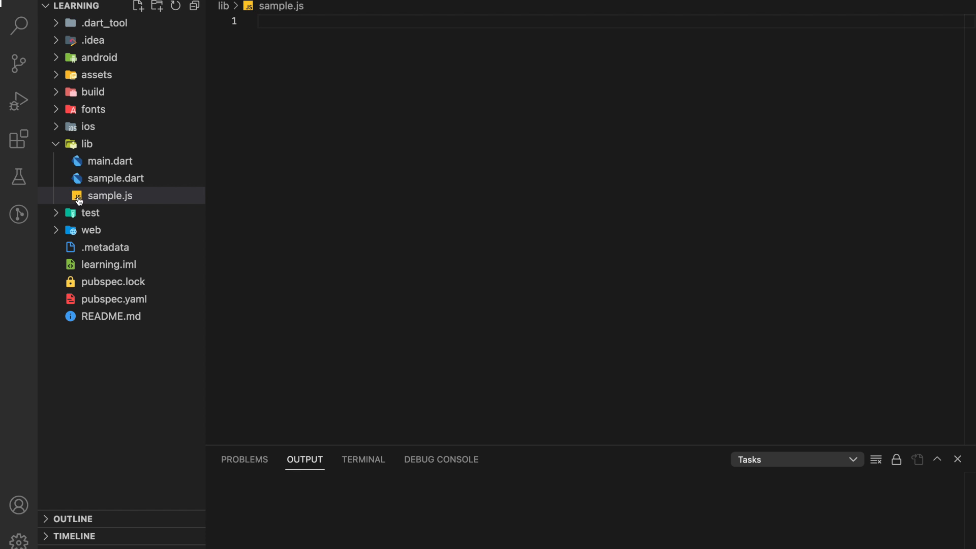
click(138, 6)
text(sample.ts)
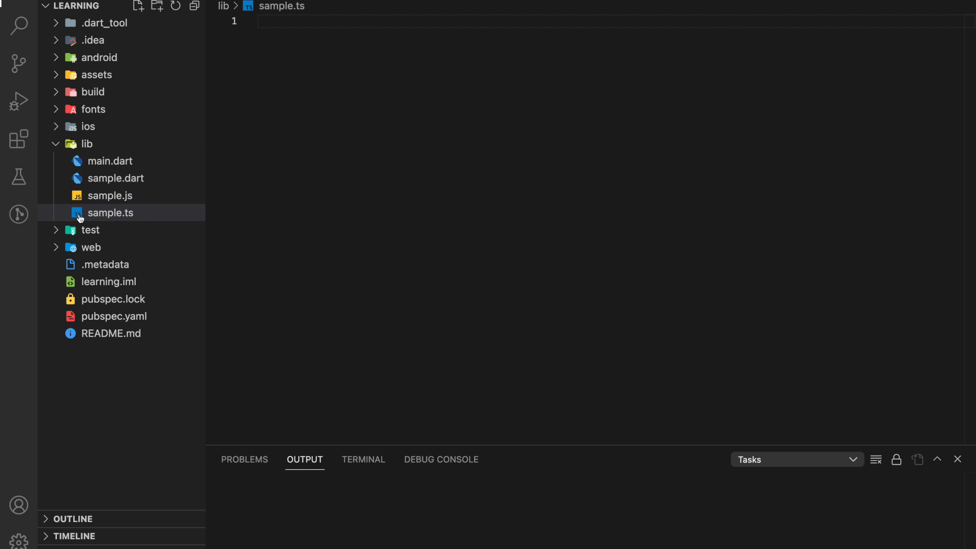
mouse_move(126, 173)
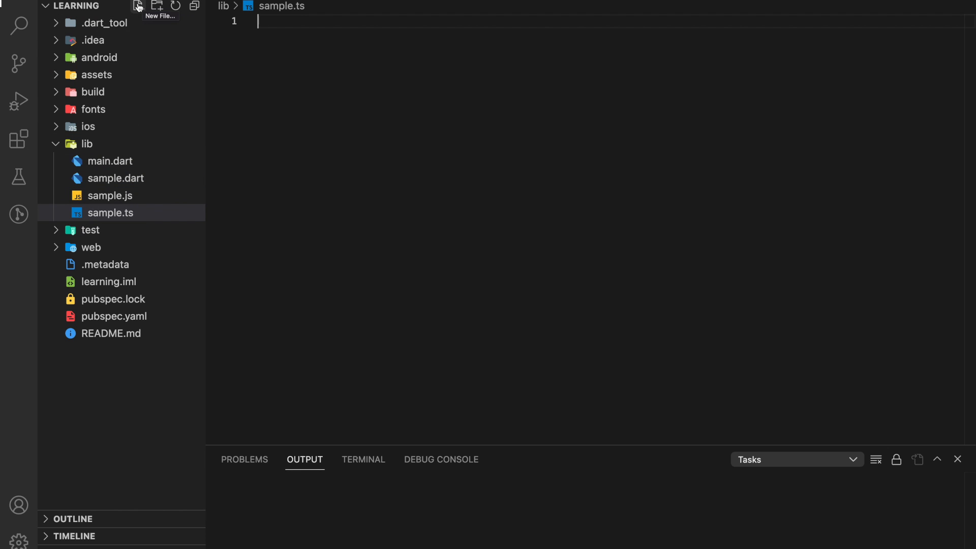
Create sample.json and averylongfilename.dart in lib, leaving the long-named Dart file open
click(135, 6)
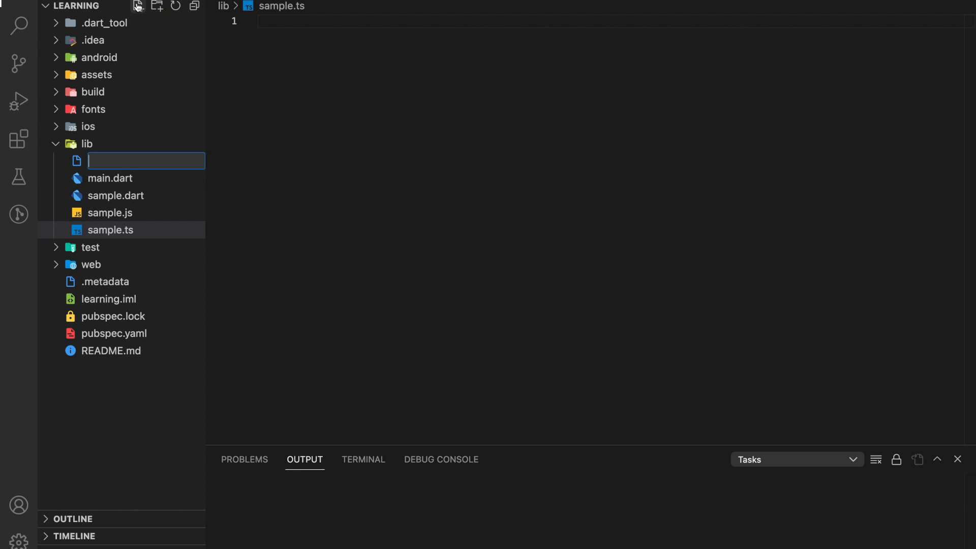
text(sample.json)
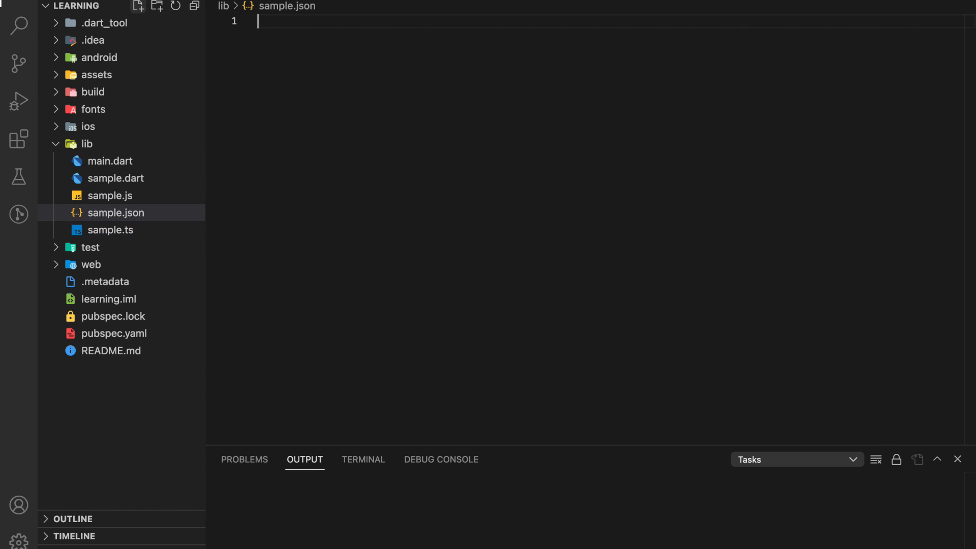
click(116, 212)
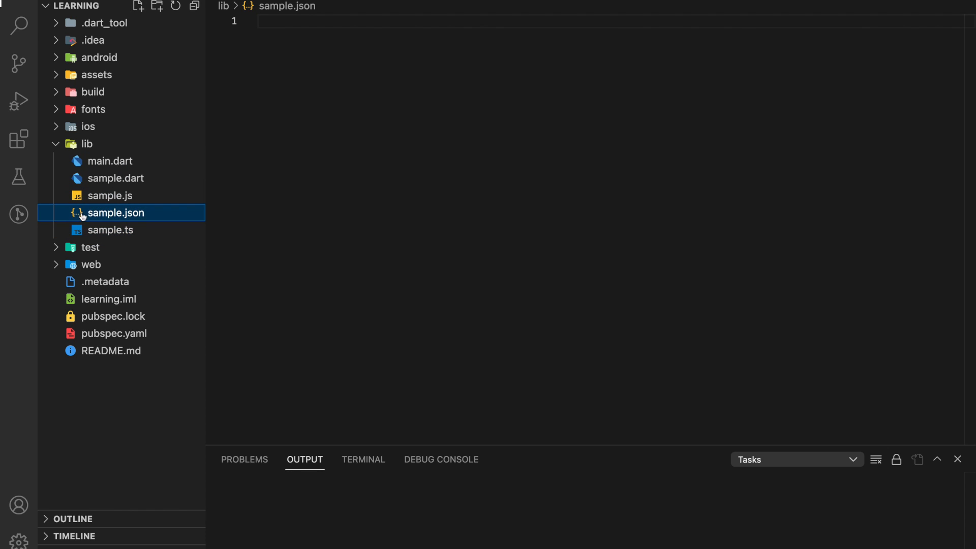
click(143, 6)
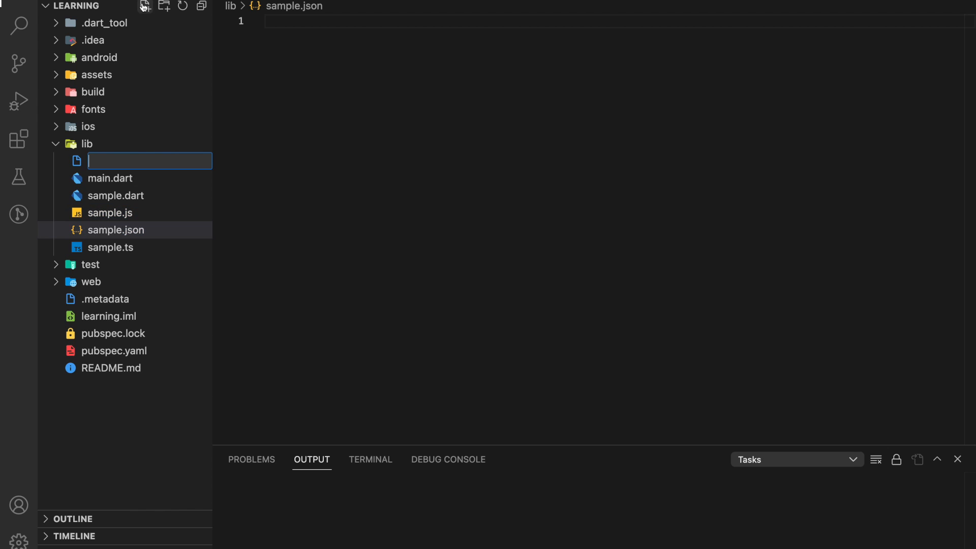
text(averylong)
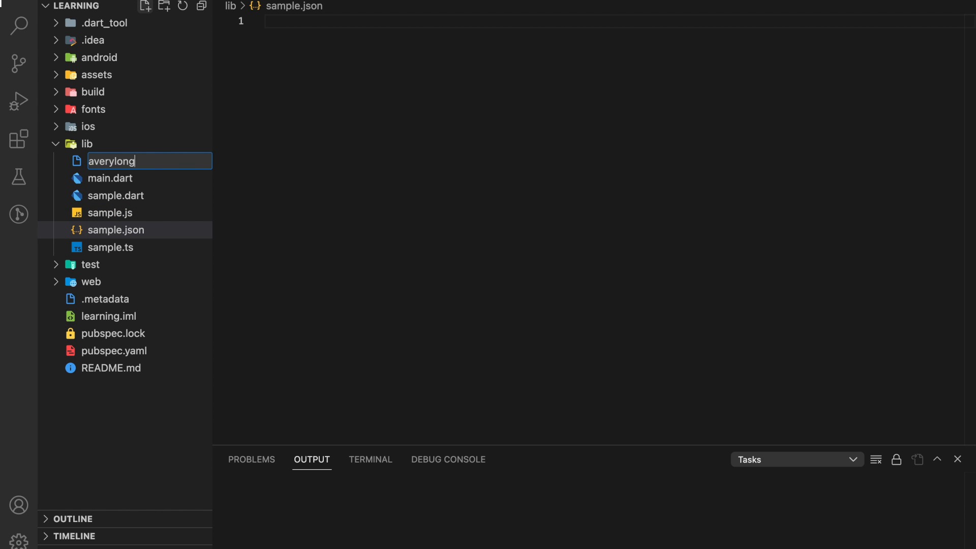
text(f)
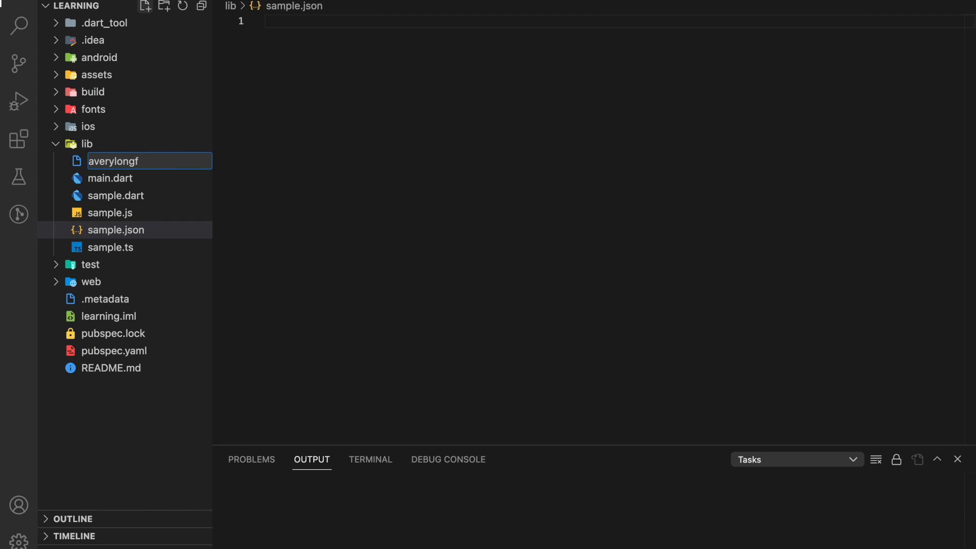
text(ilename.dart)
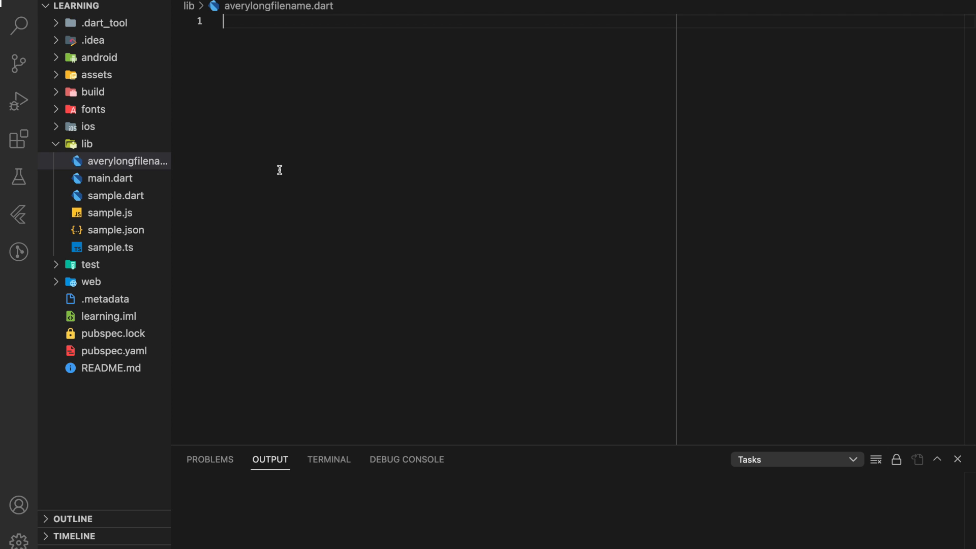
mouse_move(18, 139)
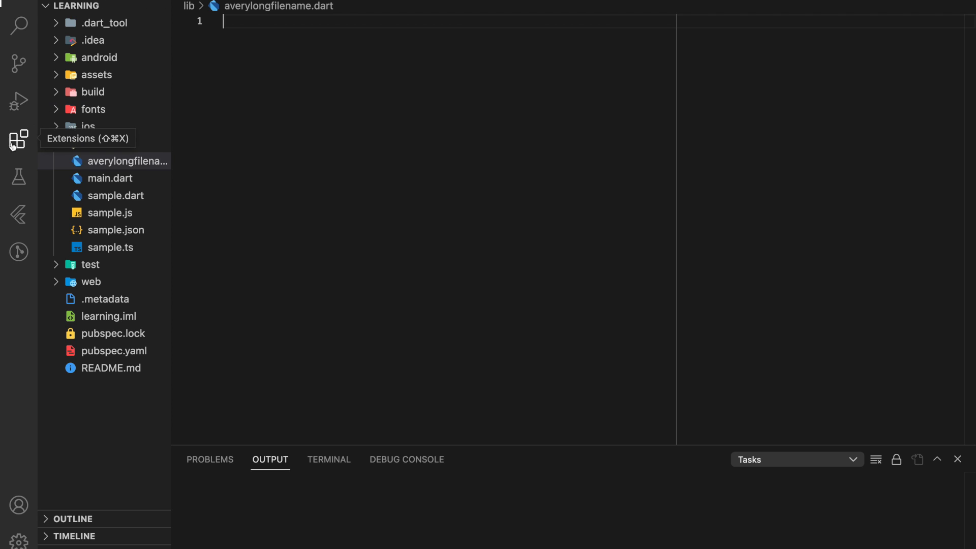
Search extensions for 'bloc' and show the bloc extension's details page
click(18, 138)
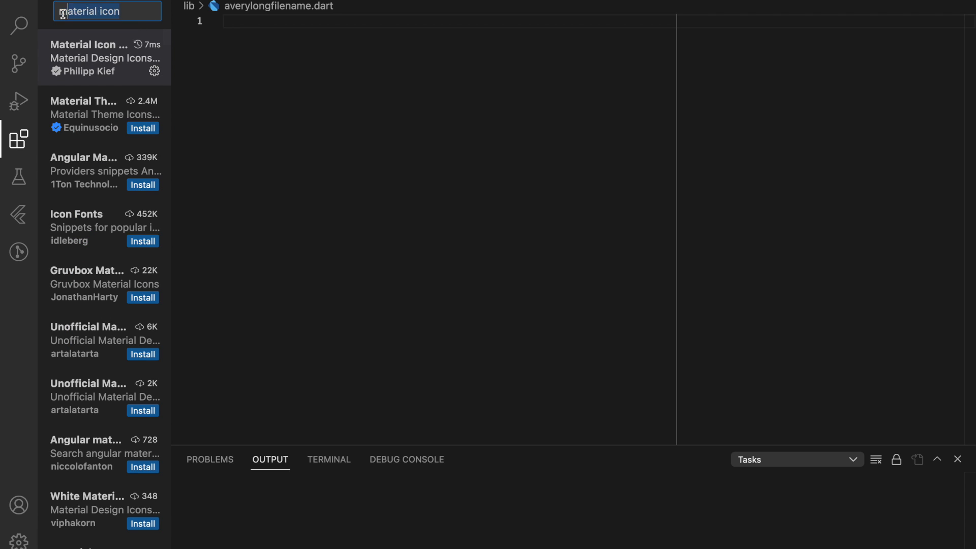
text(bloc)
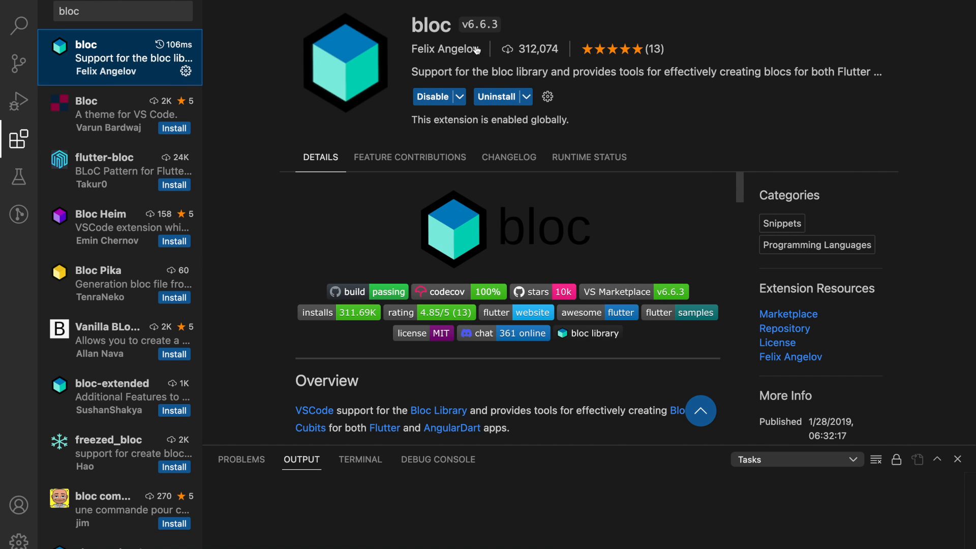
double_click(445, 48)
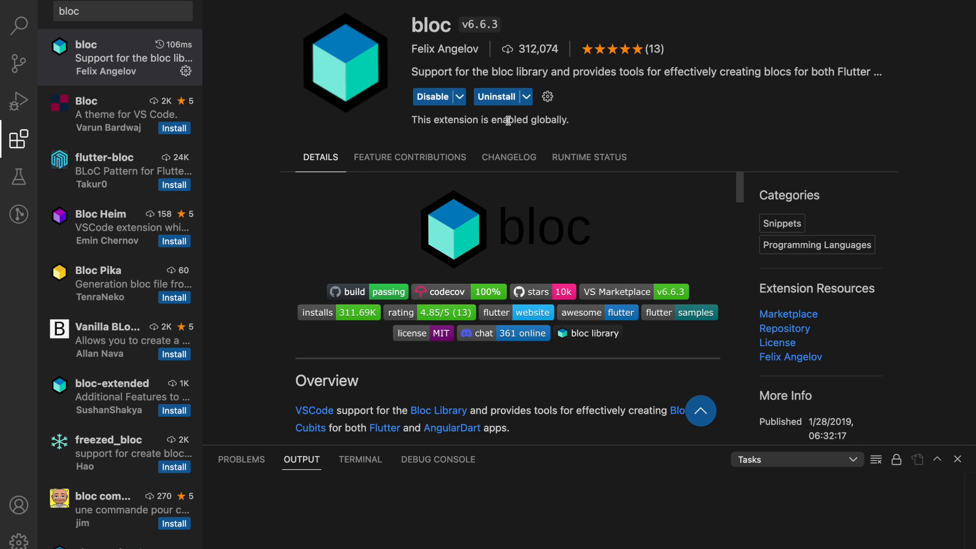
mouse_move(548, 129)
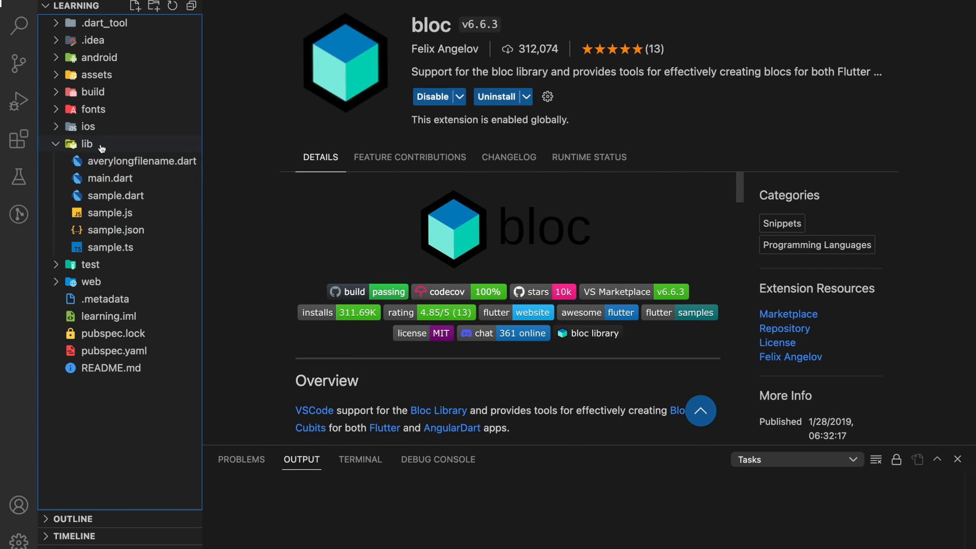
Generate a bloc named Testing in lib, creating testing_bloc, testing_event and testing_state files
right_click(86, 143)
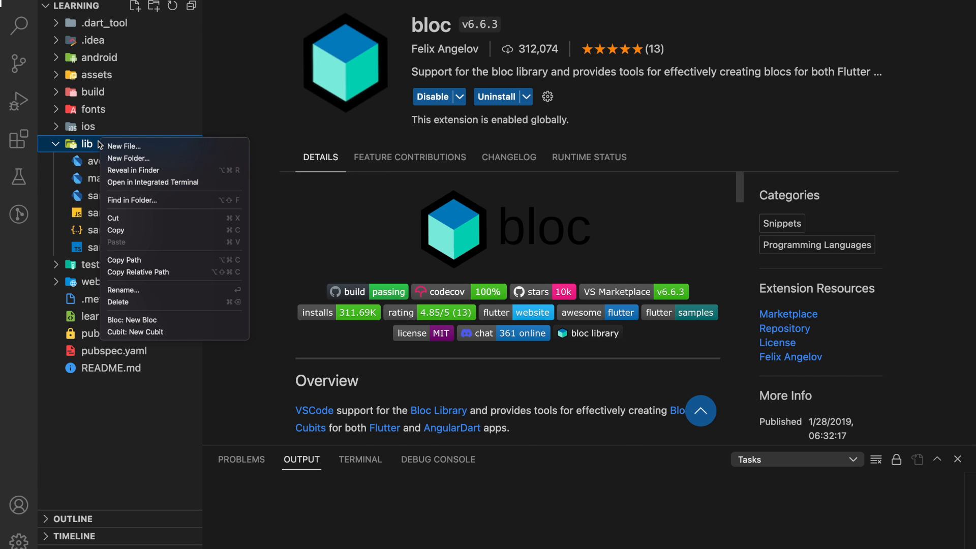
mouse_move(124, 146)
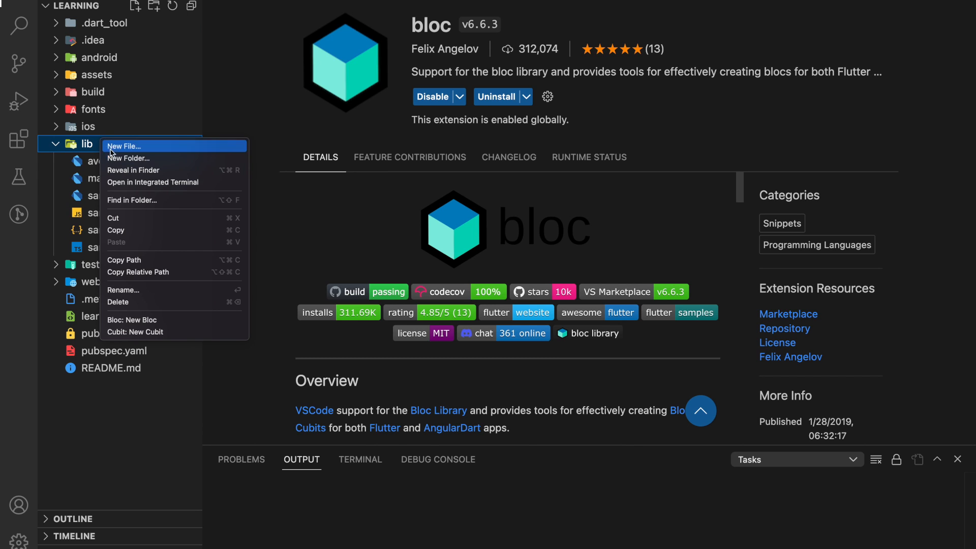
mouse_move(142, 320)
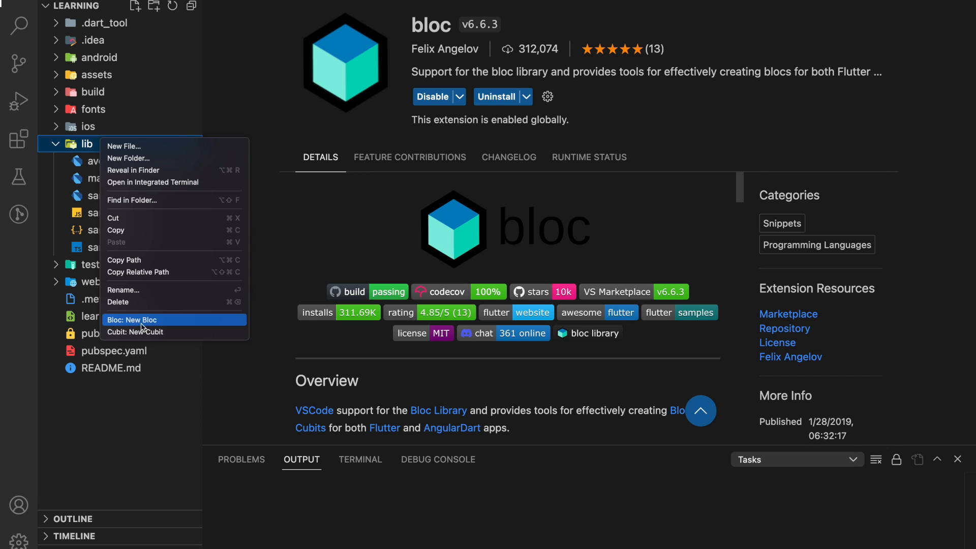
mouse_move(137, 326)
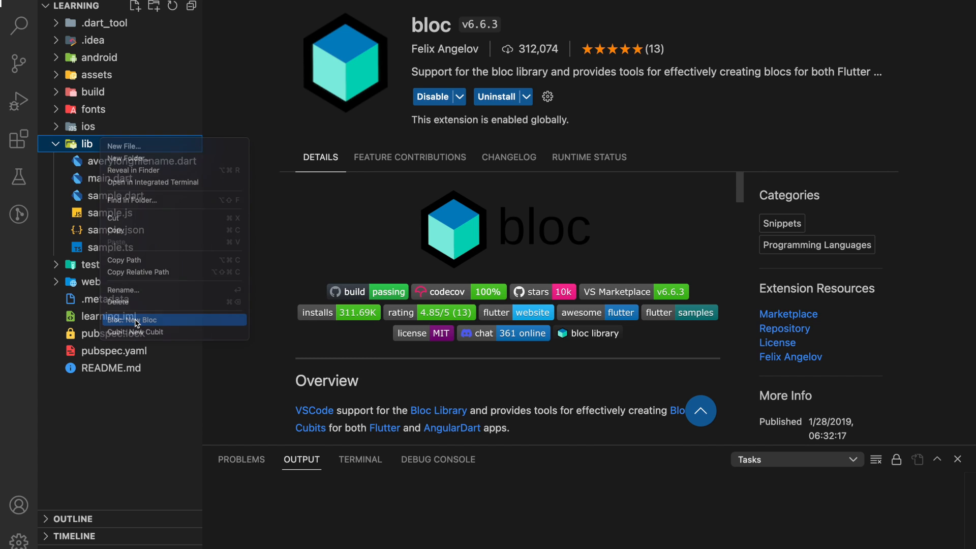
click(136, 319)
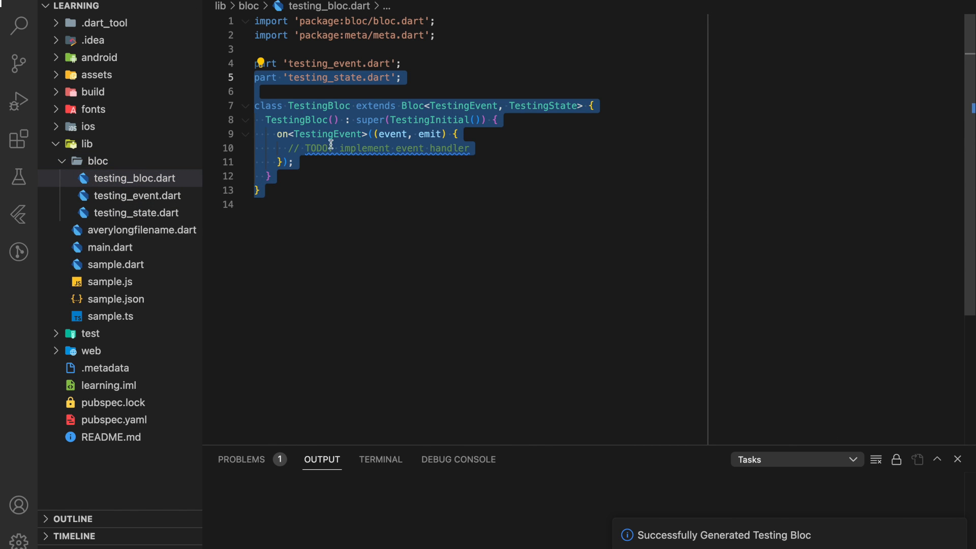
Review testing_event.dart, testing_state.dart and testing_bloc.dart with its TestingBloc class
click(133, 196)
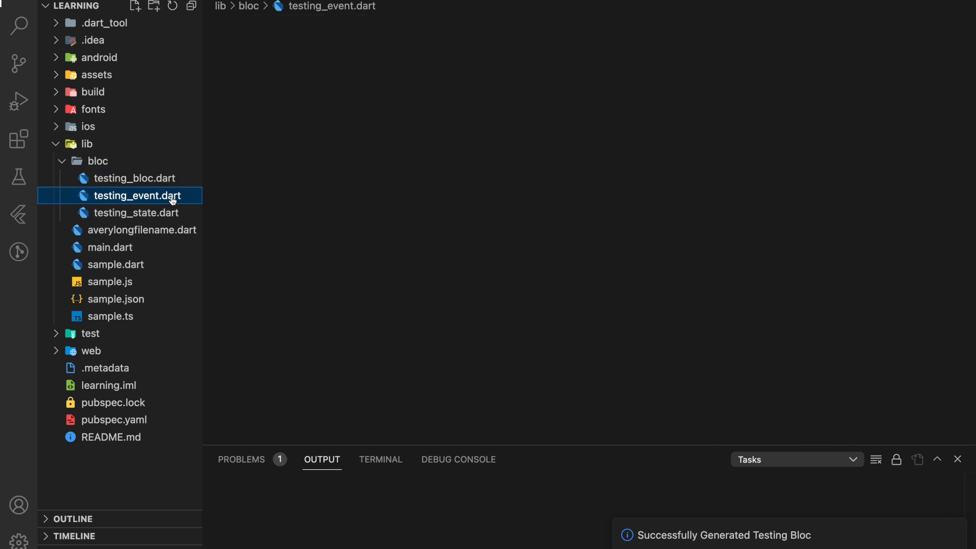
click(133, 213)
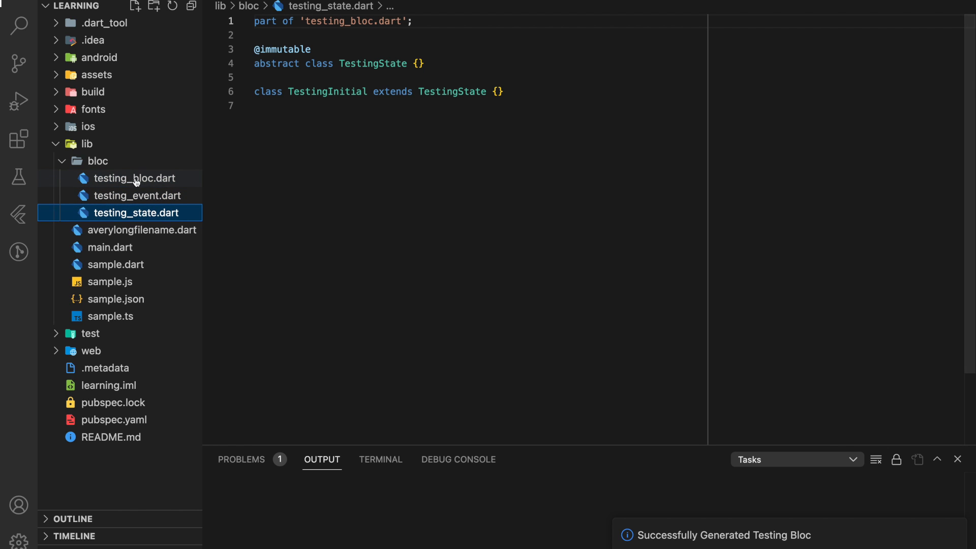
click(132, 178)
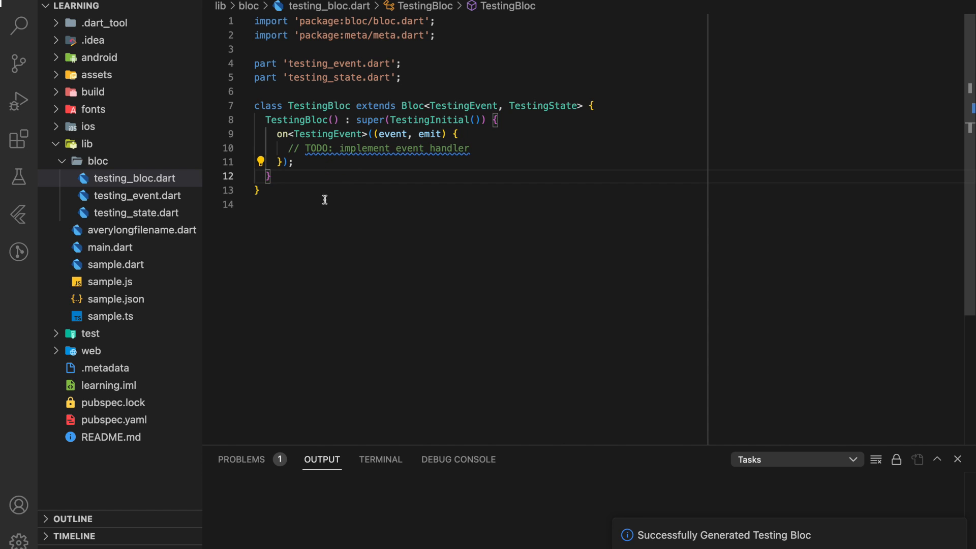
mouse_move(375, 203)
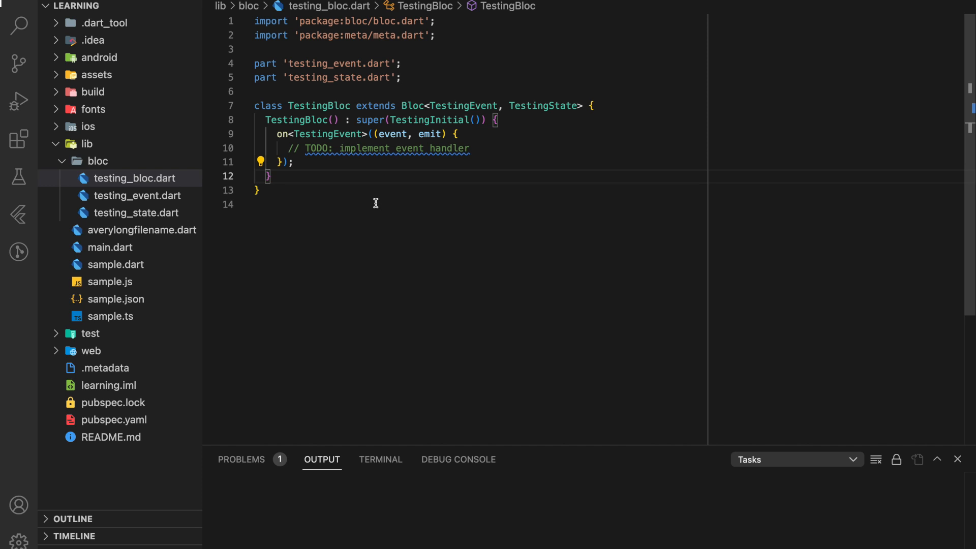
mouse_move(132, 131)
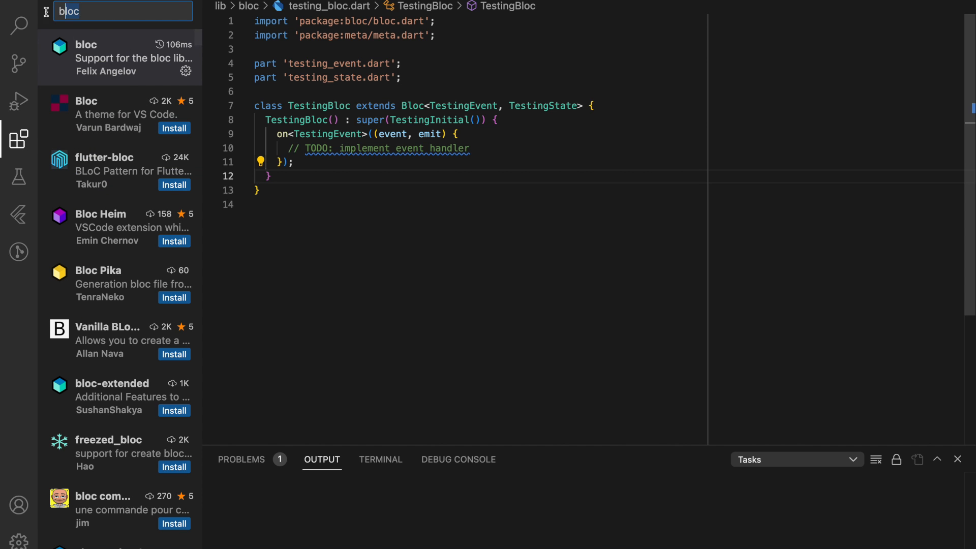
List installed extensions and bring up the SVG Viewer extension
click(123, 11)
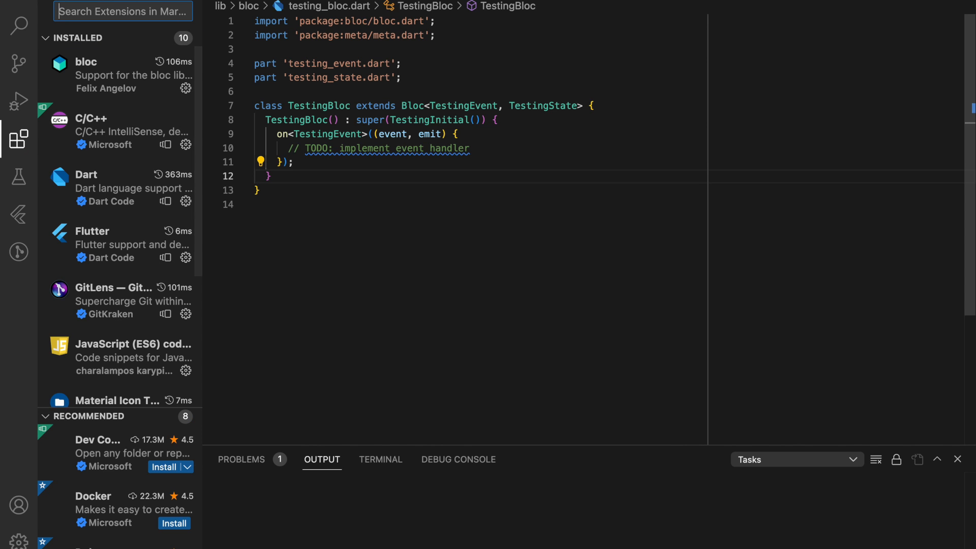
scroll(down, 3)
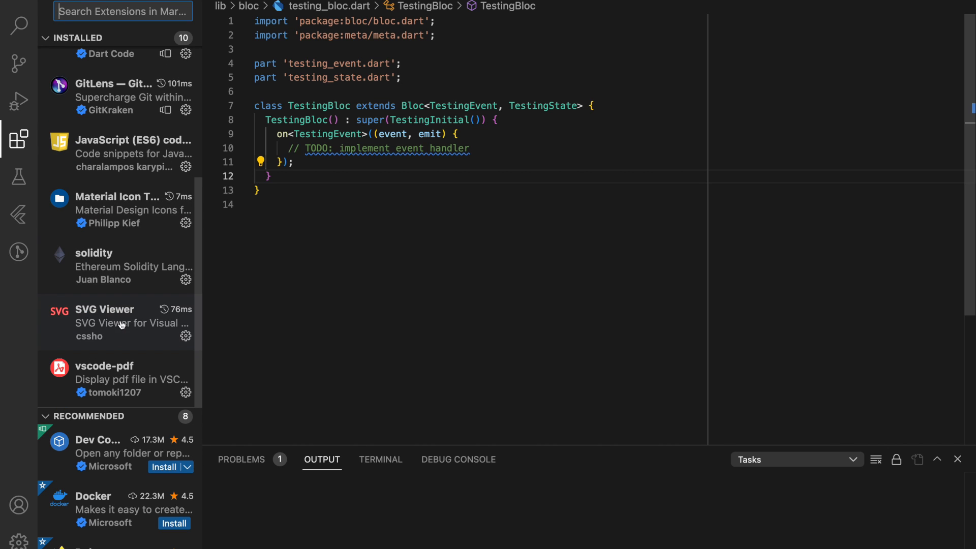
click(118, 322)
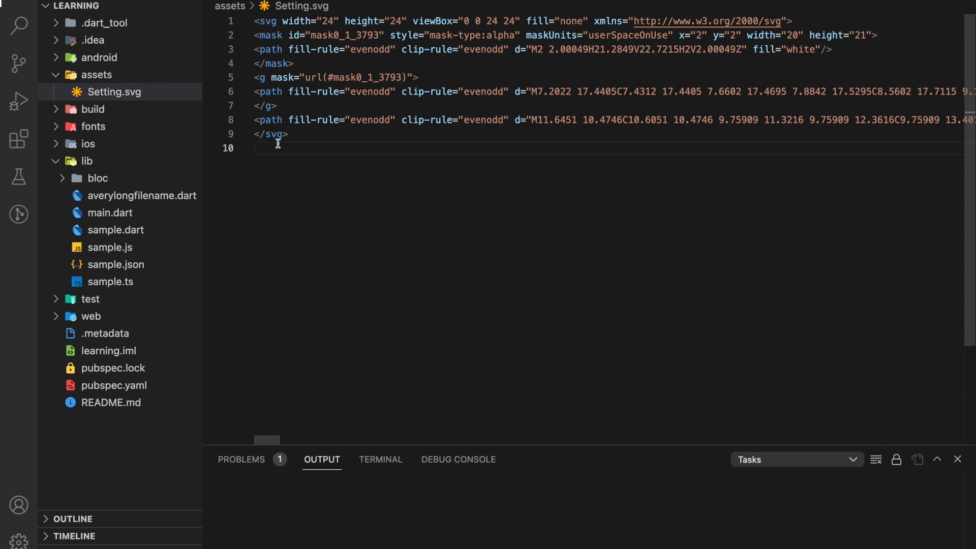
key(ctrl+a)
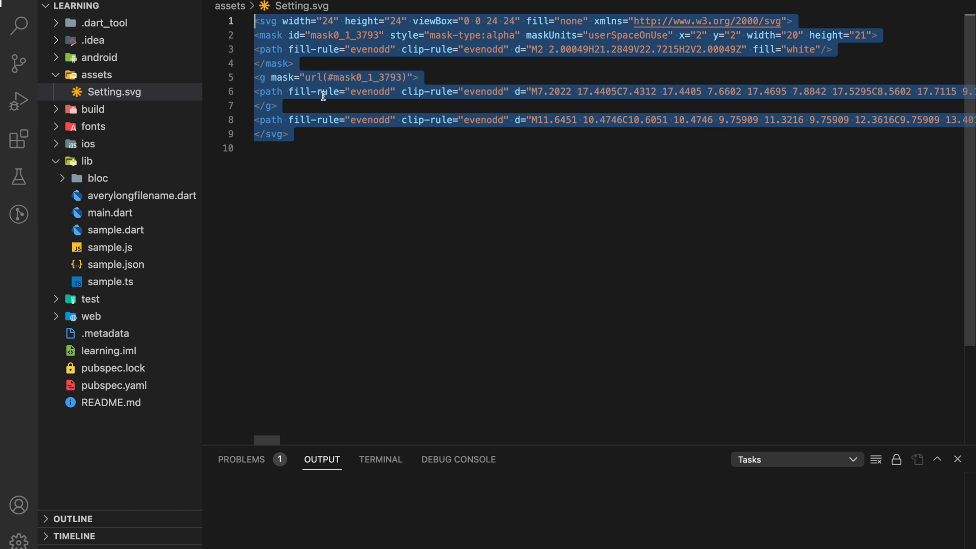
click(323, 155)
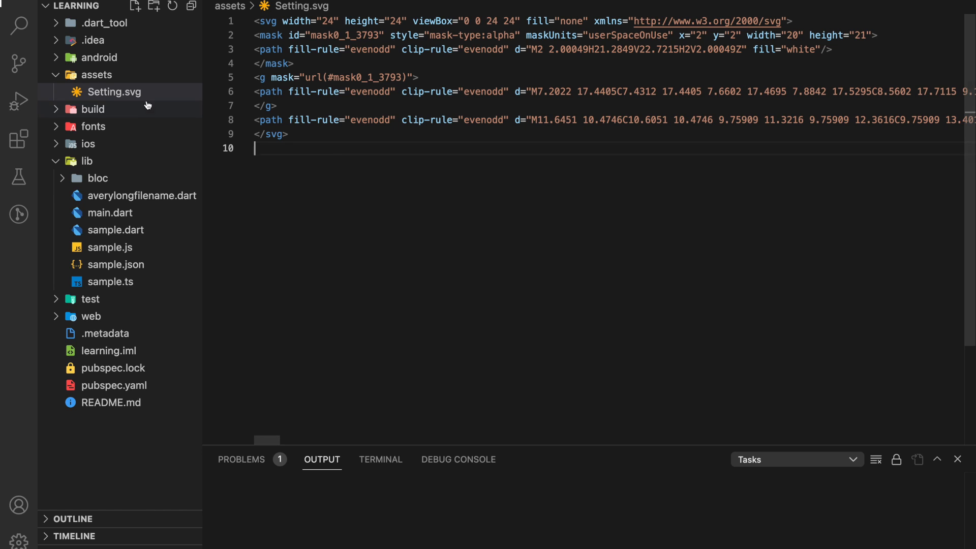
mouse_move(113, 92)
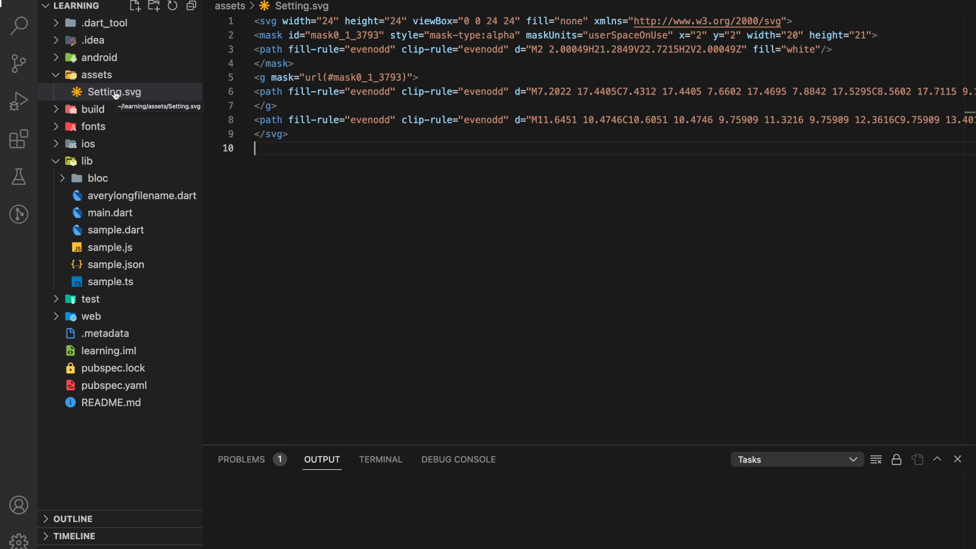
Preview Setting.svg as a rendered gear image beside its markup via SVG Viewer
right_click(113, 92)
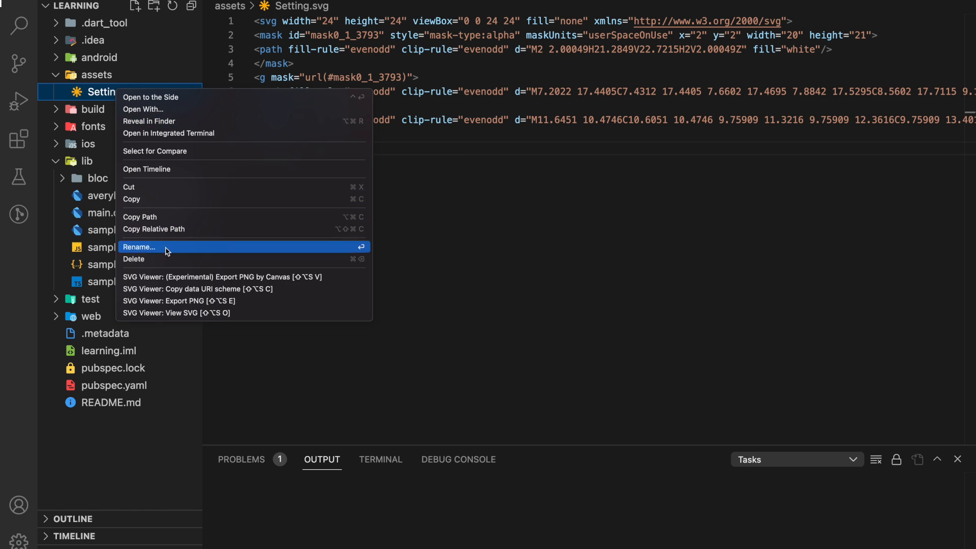
mouse_move(177, 312)
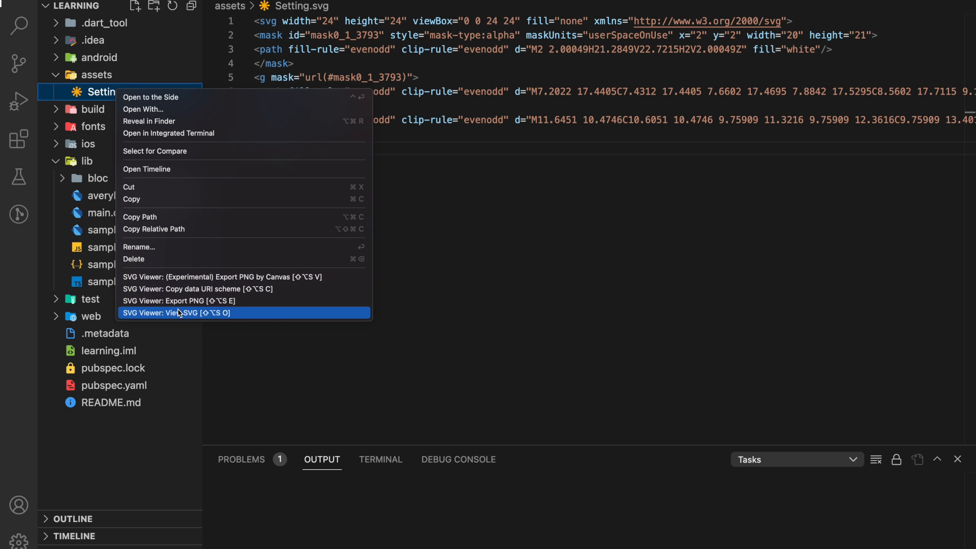
mouse_move(183, 318)
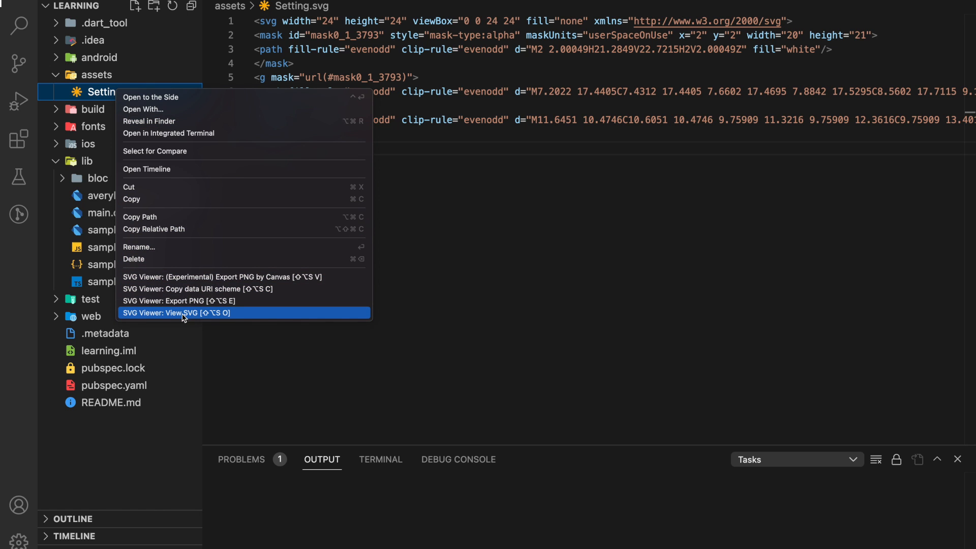
click(176, 312)
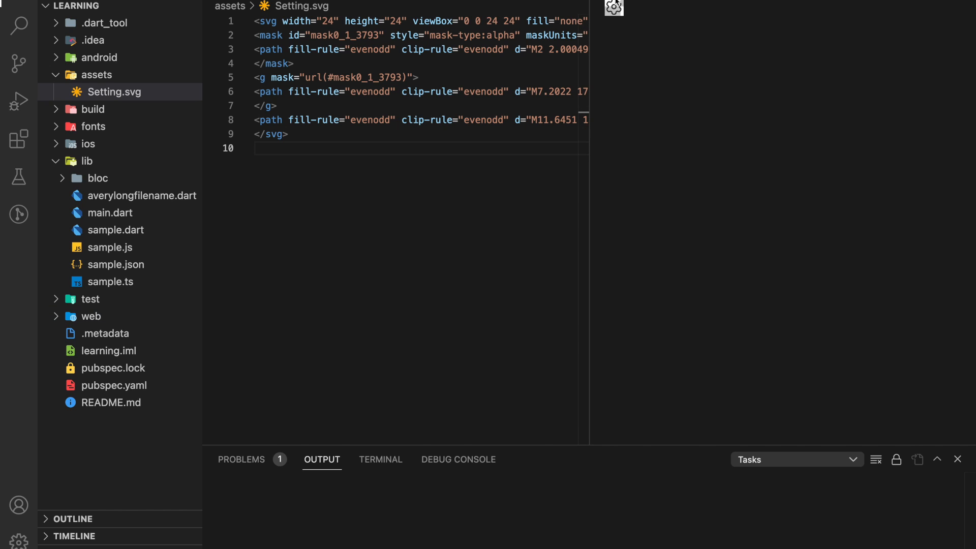
mouse_move(618, 12)
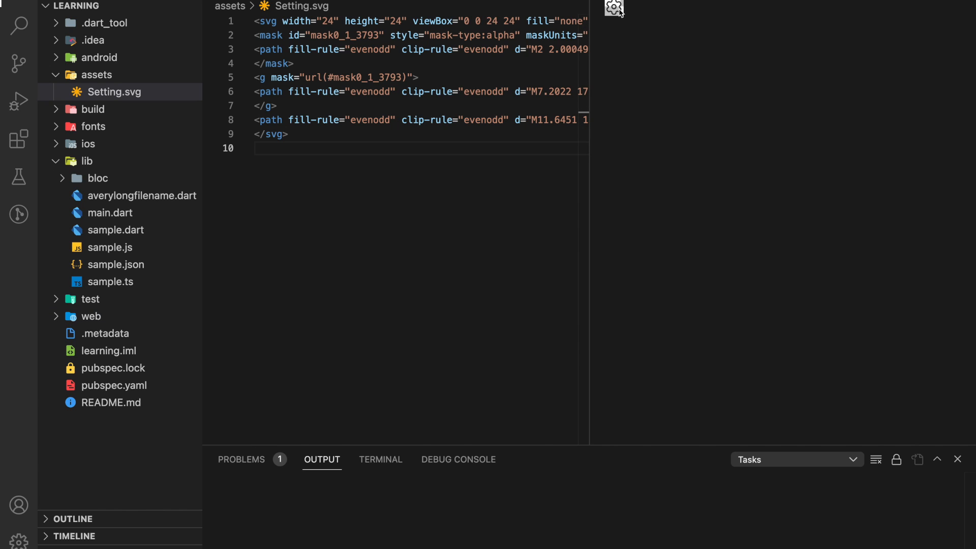
mouse_move(635, 20)
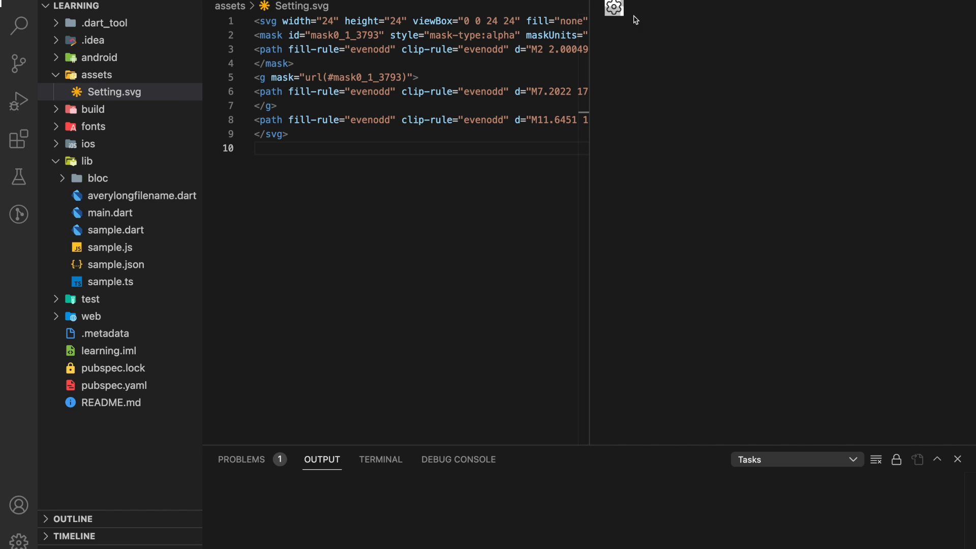
mouse_move(618, 18)
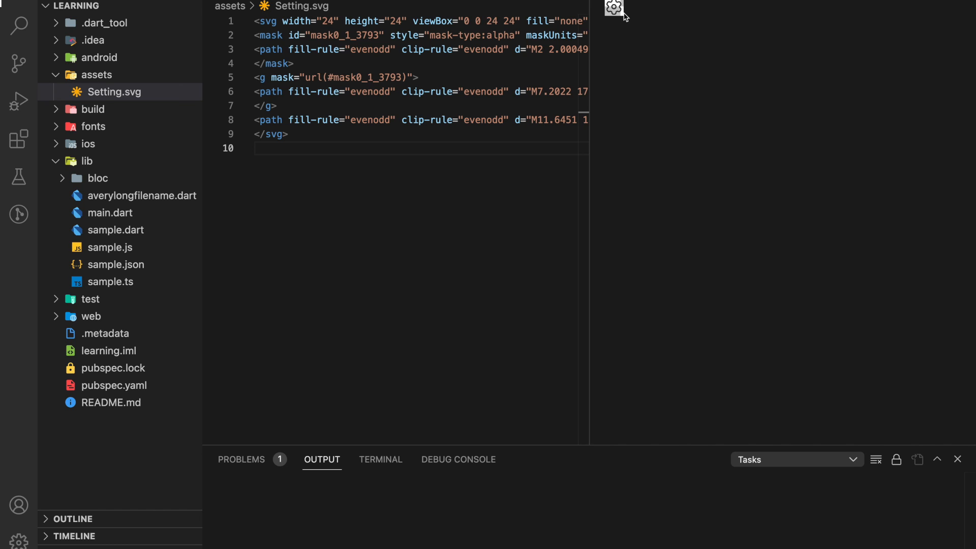